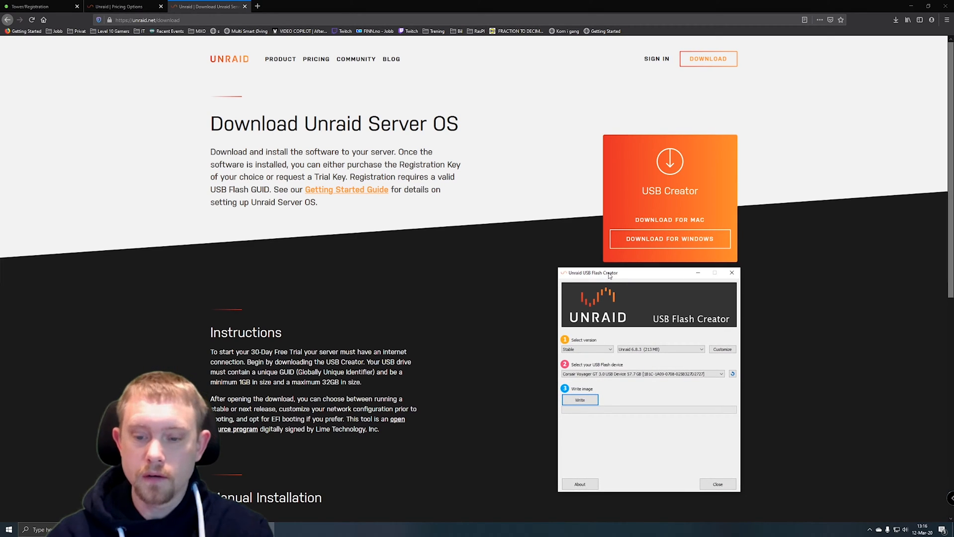
{"action": "mouse_move", "coordinate": [623, 358]}
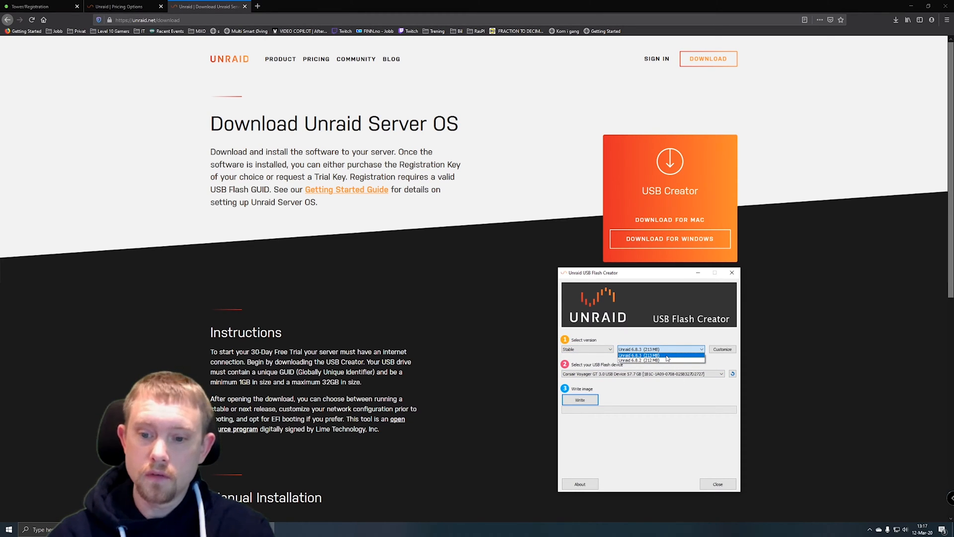
Write the stable Unraid 6.8.3 release onto the 57.7 GB Corsair USB drive.
{"action": "left_click", "coordinate": [636, 355]}
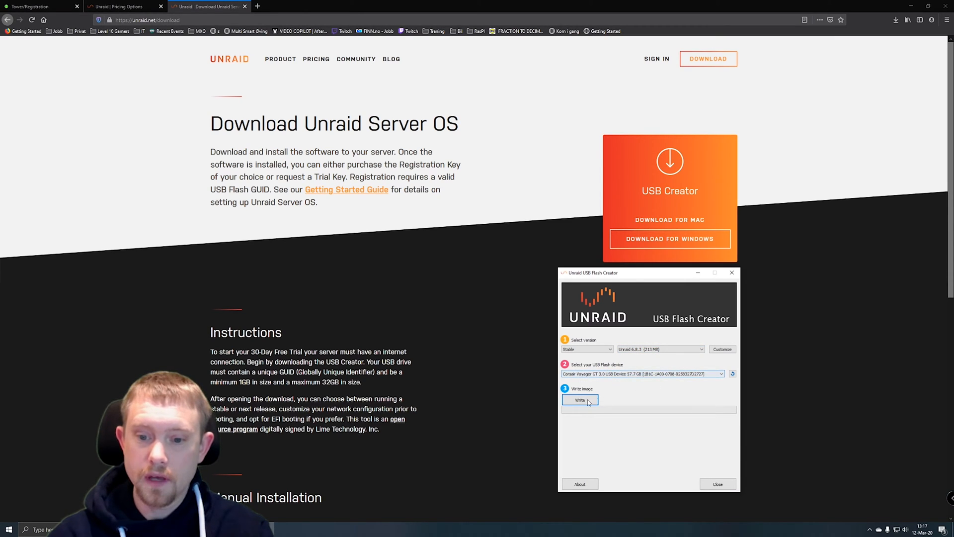
{"action": "left_click", "coordinate": [580, 399]}
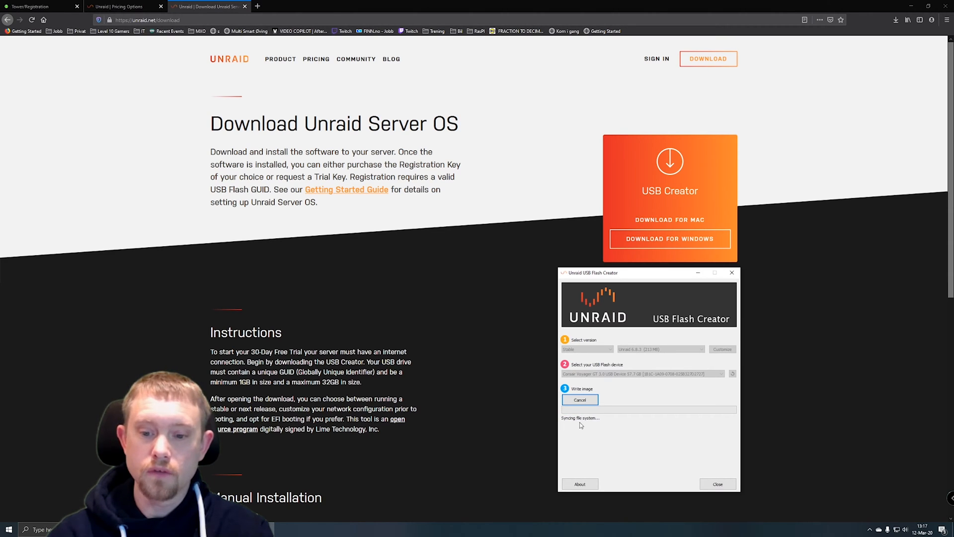
{"action": "mouse_move", "coordinate": [590, 426]}
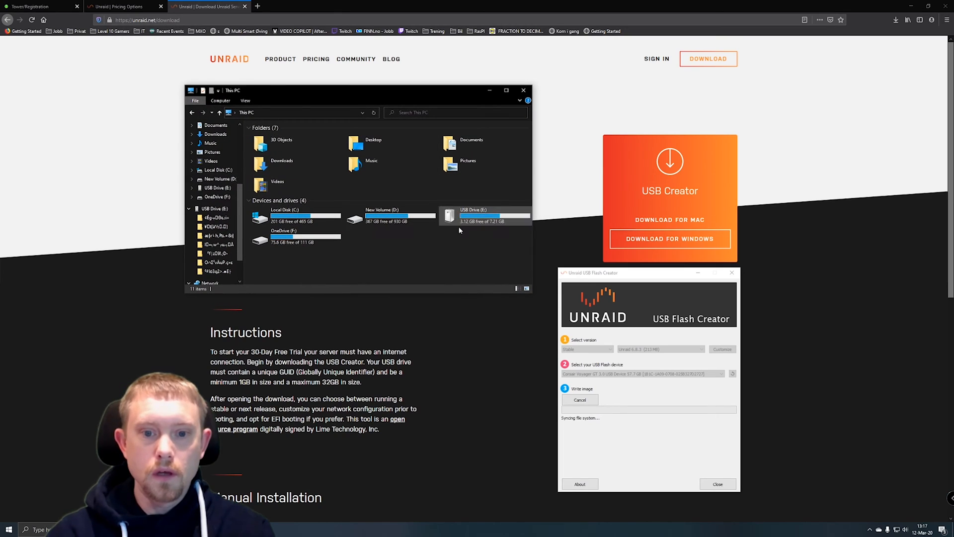
{"action": "mouse_move", "coordinate": [484, 219]}
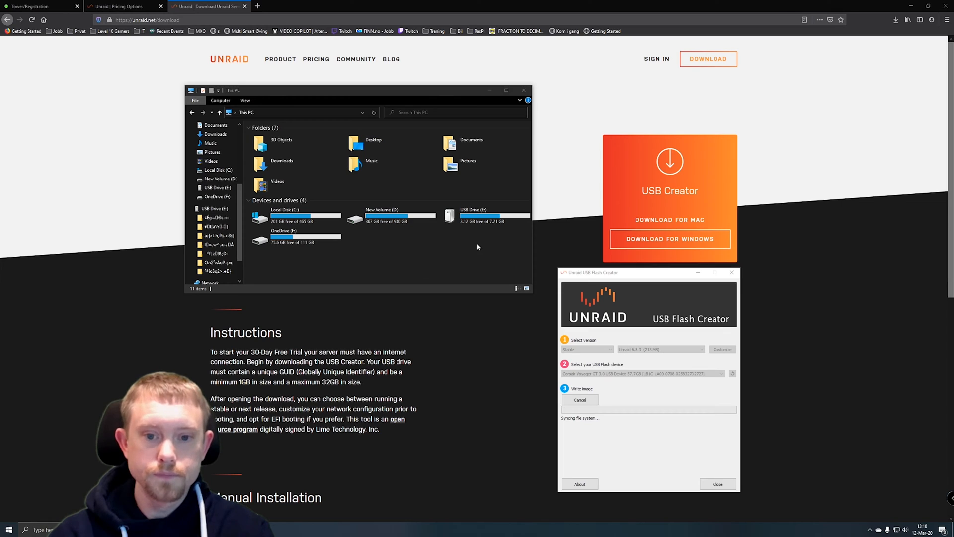
Select USB Drive (E:) under This PC in File Explorer.
{"action": "left_click", "coordinate": [214, 208]}
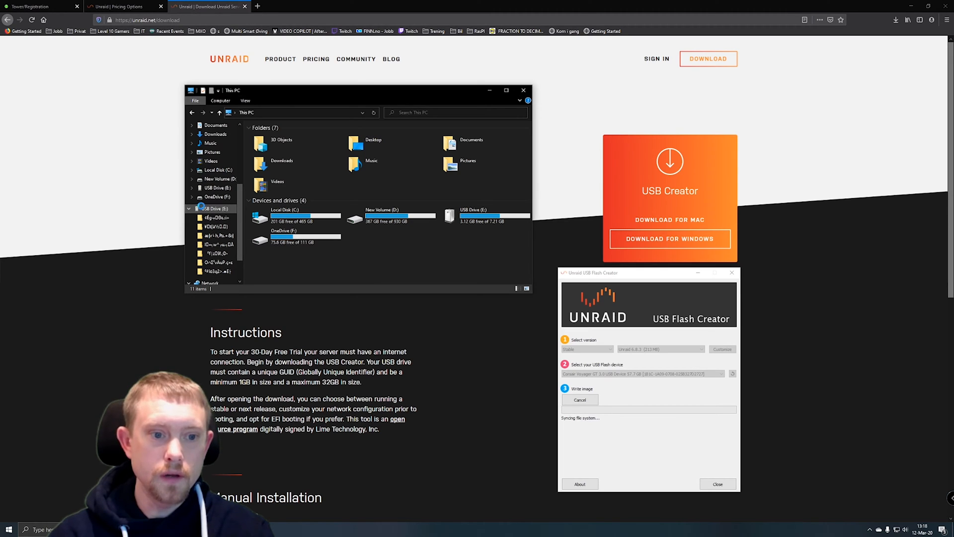
Format USB Drive (E:) with the volume label UNRAID and dismiss the completion message.
{"action": "right_click", "coordinate": [214, 208]}
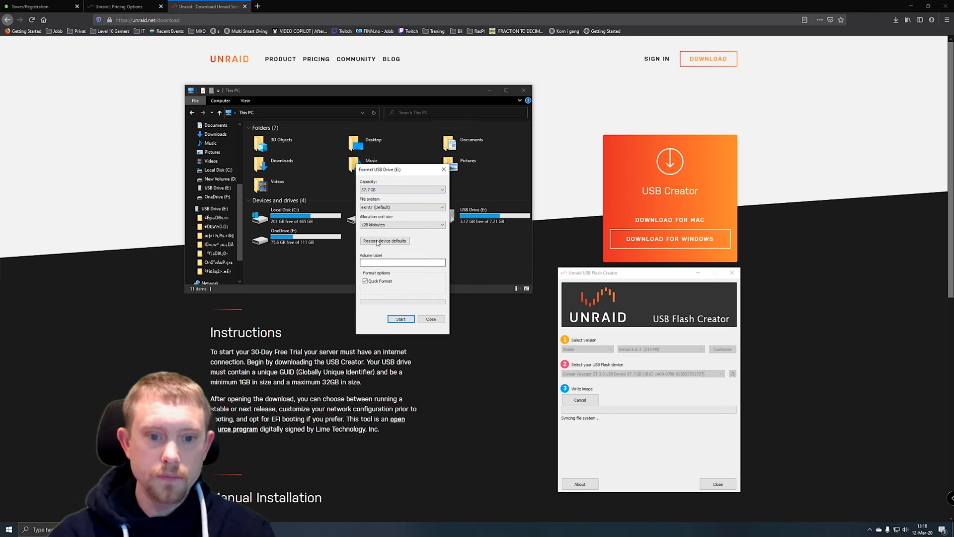
{"action": "type", "text": "UNRAID"}
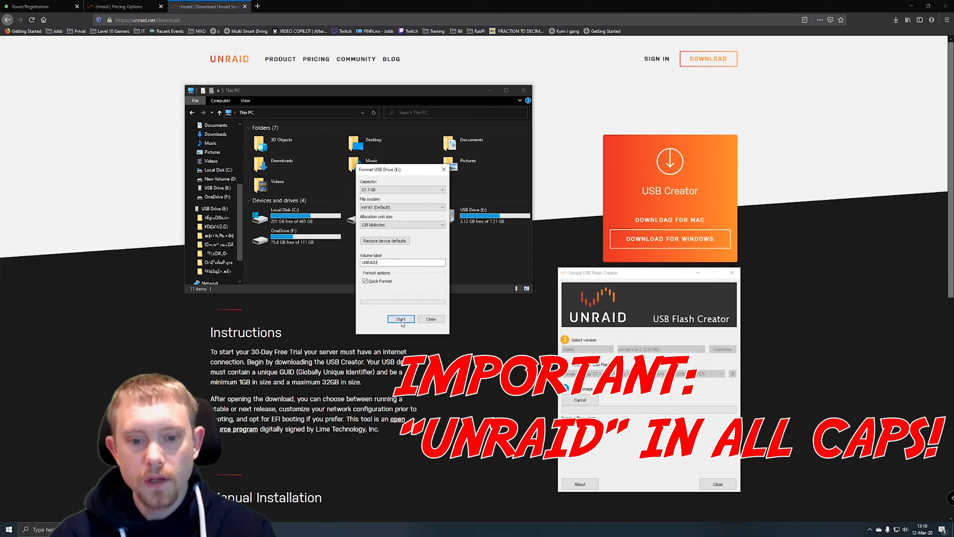
{"action": "left_click", "coordinate": [400, 319]}
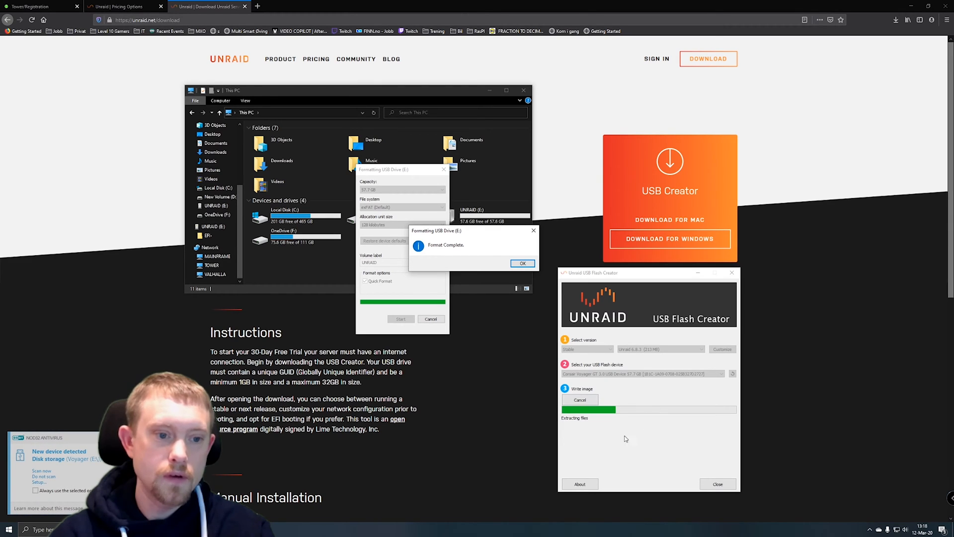
{"action": "left_click", "coordinate": [522, 263]}
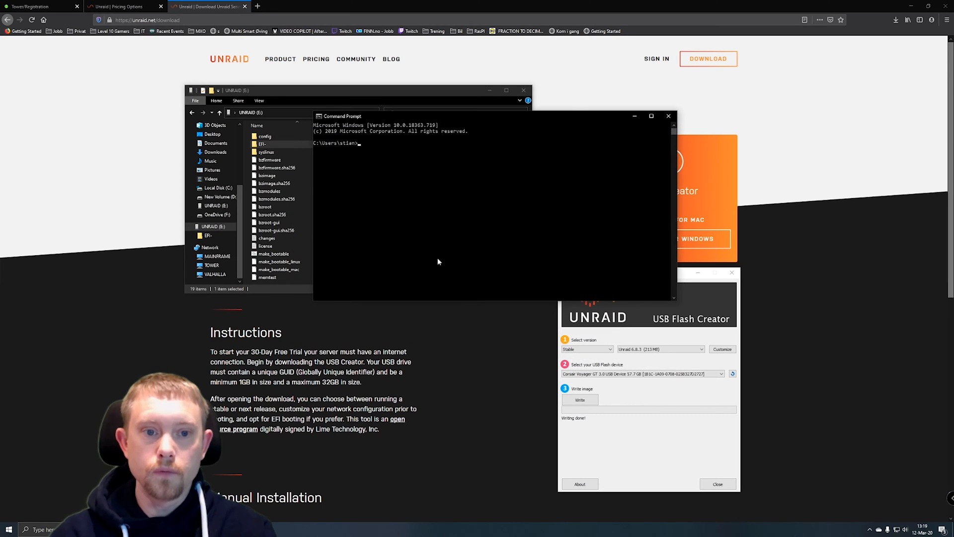
{"action": "mouse_move", "coordinate": [396, 168]}
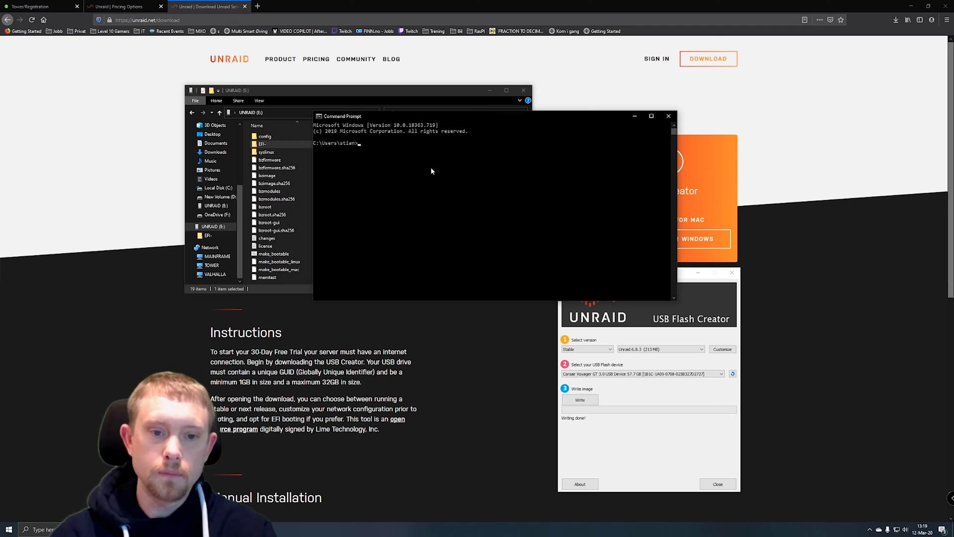
{"action": "mouse_move", "coordinate": [427, 156]}
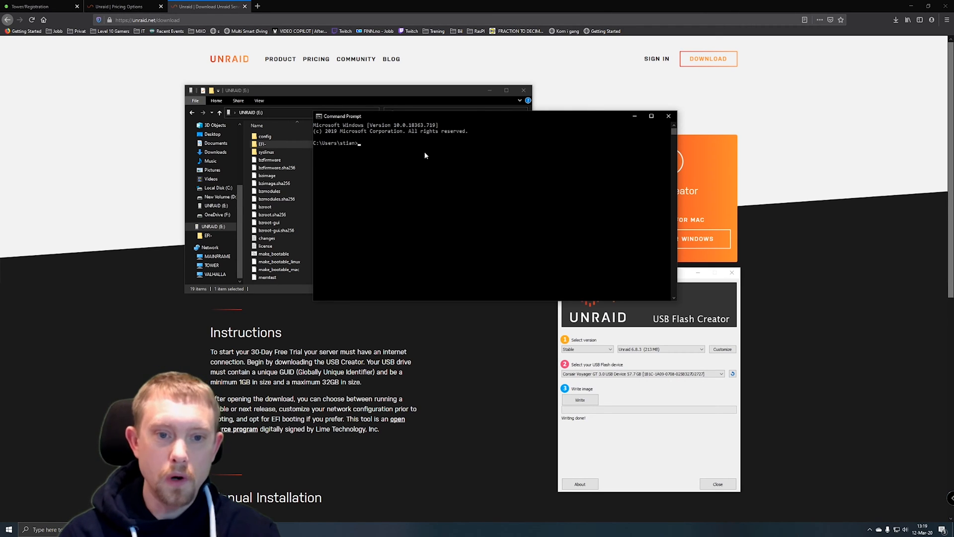
Launch DiskPart from a Command Prompt window.
{"action": "type", "text": "dri"}
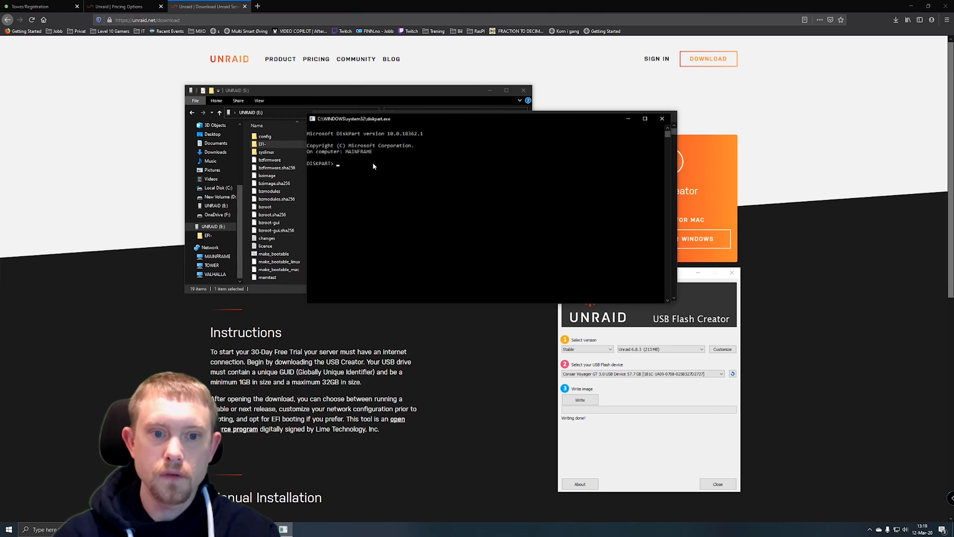
List the disks, select the 57 GB disk 3 and list its partitions.
{"action": "type", "text": "list disk"}
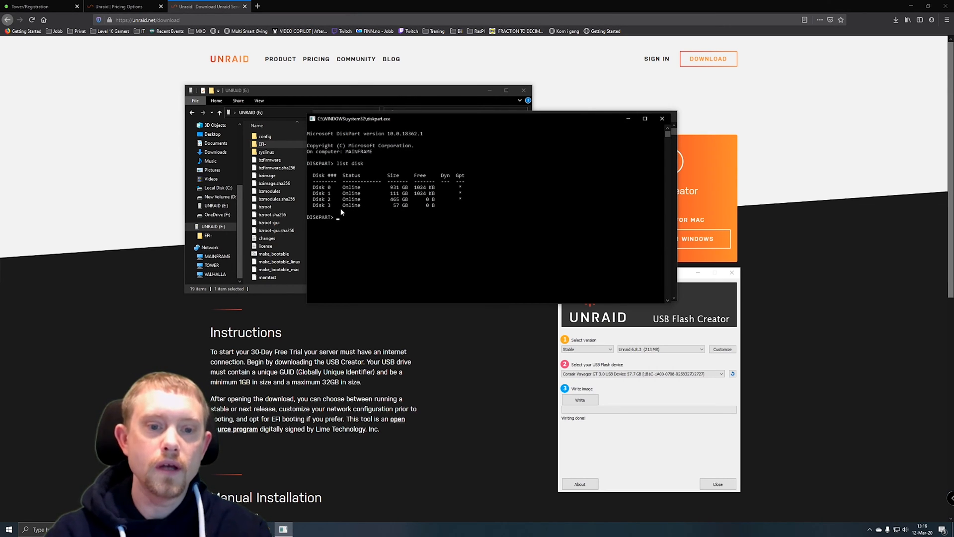
{"action": "mouse_move", "coordinate": [368, 209]}
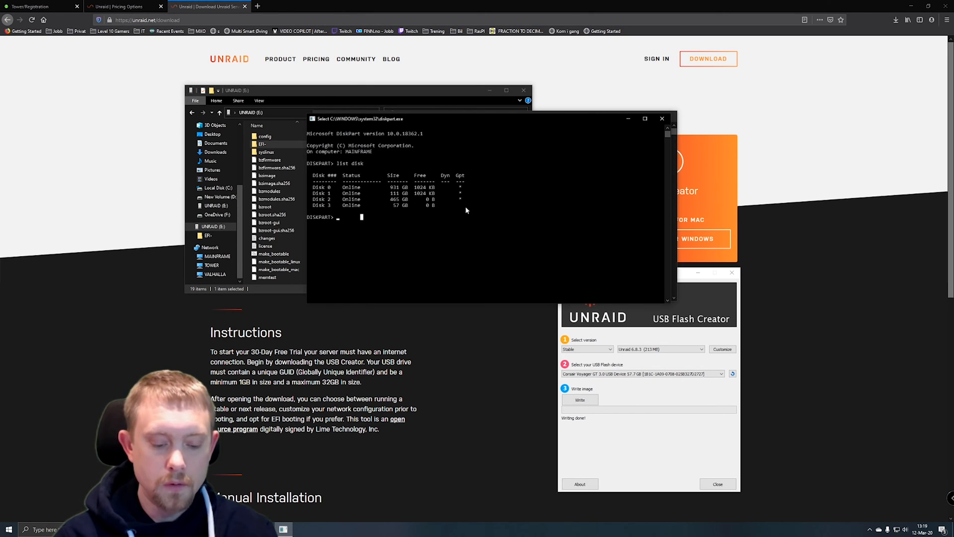
{"action": "type", "text": "select disk 3"}
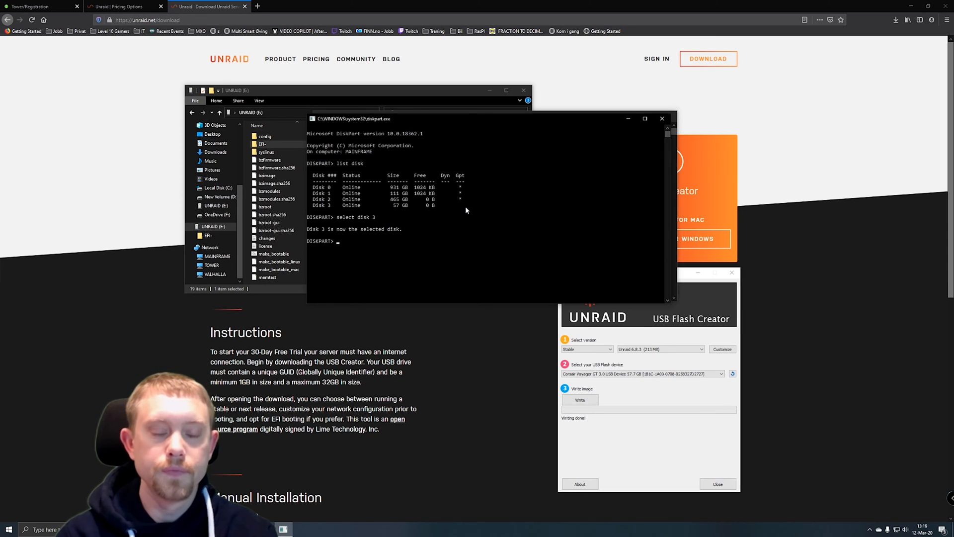
{"action": "type", "text": "list"}
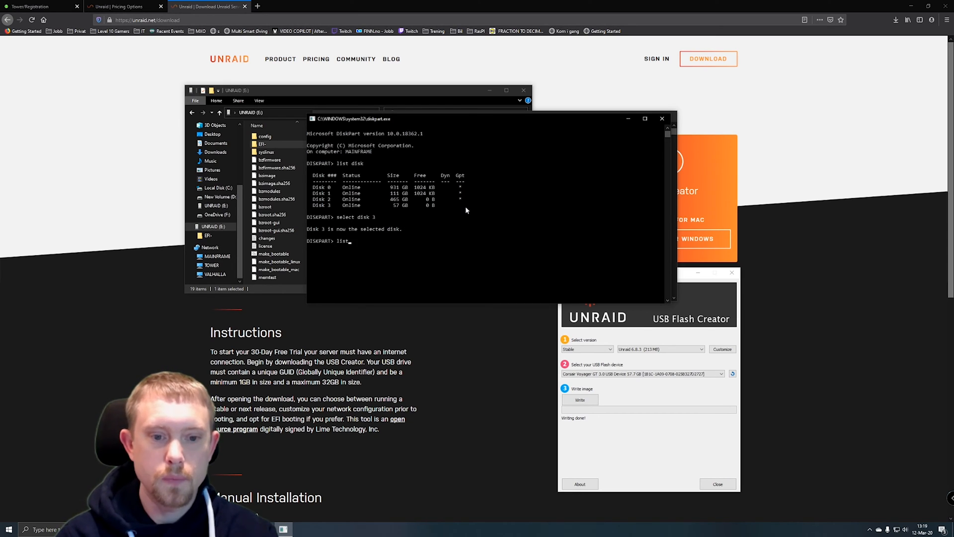
{"action": "type", "text": "partitions"}
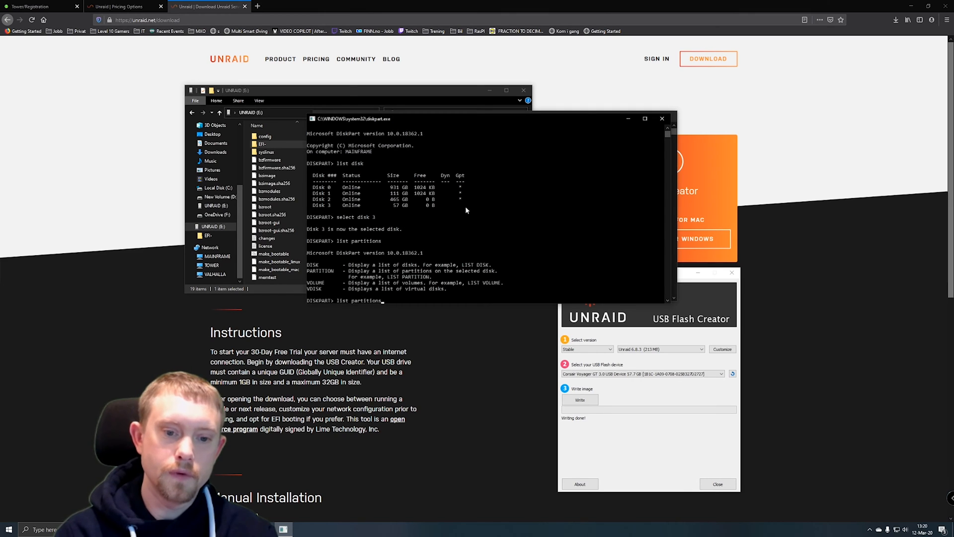
{"action": "type", "text": "list partition"}
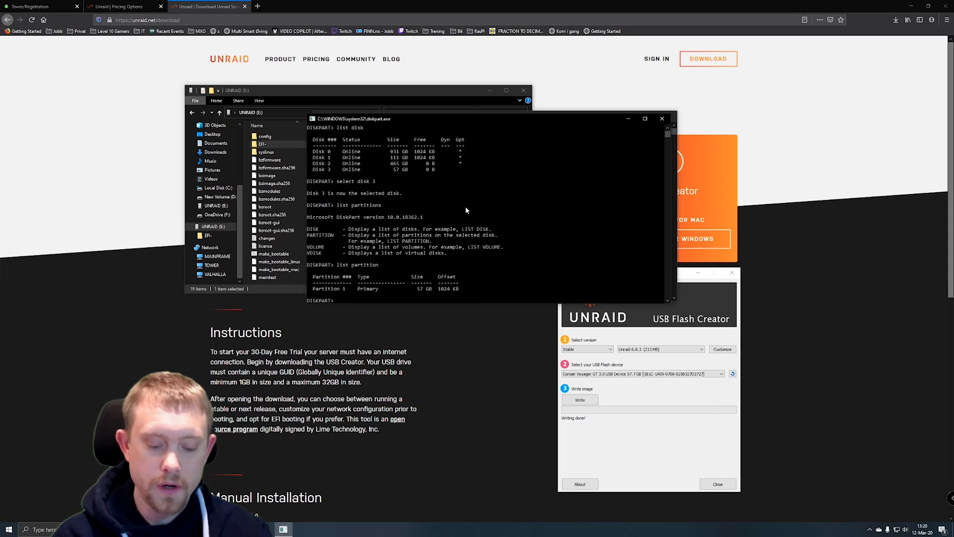
Select partition 1 and mark it active so the Unraid drive boots.
{"action": "type", "text": "select partition 1"}
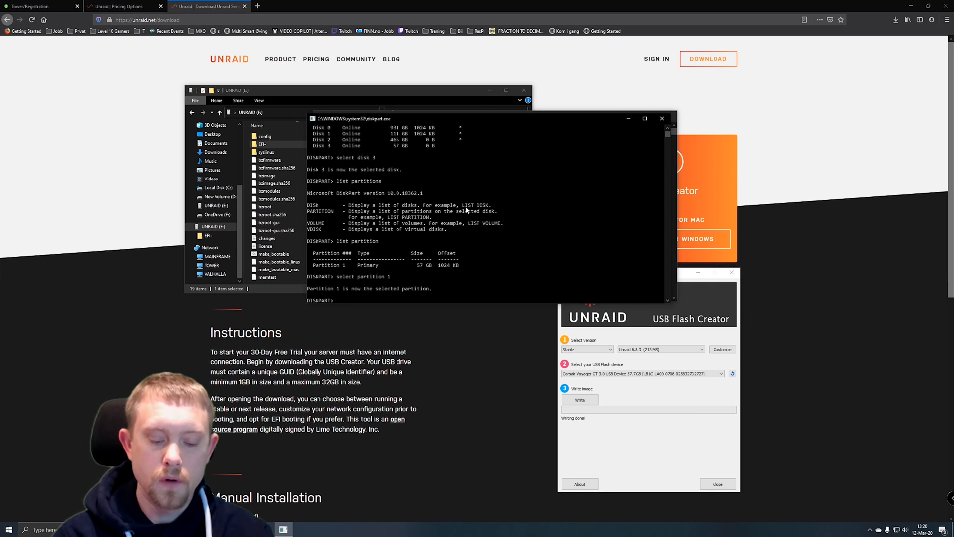
{"action": "type", "text": "active"}
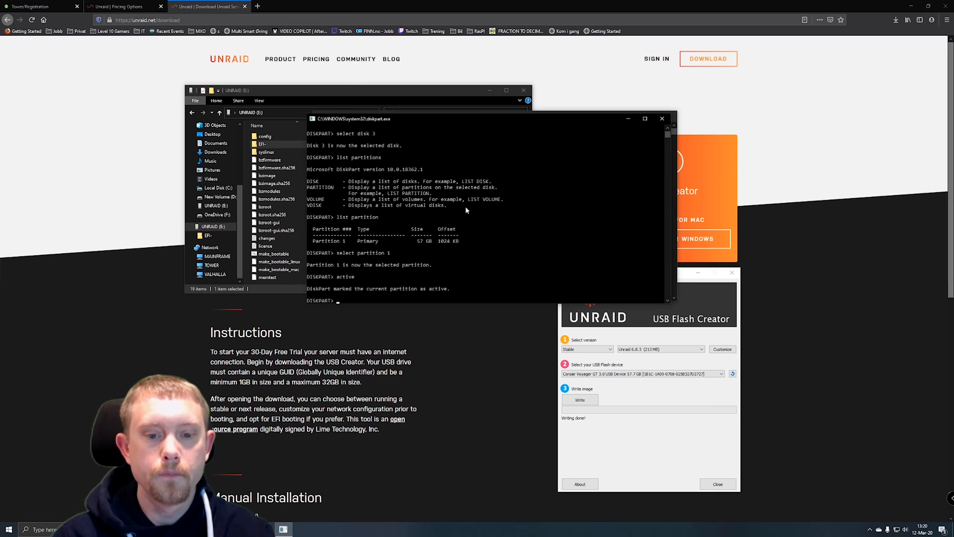
{"action": "mouse_move", "coordinate": [470, 229]}
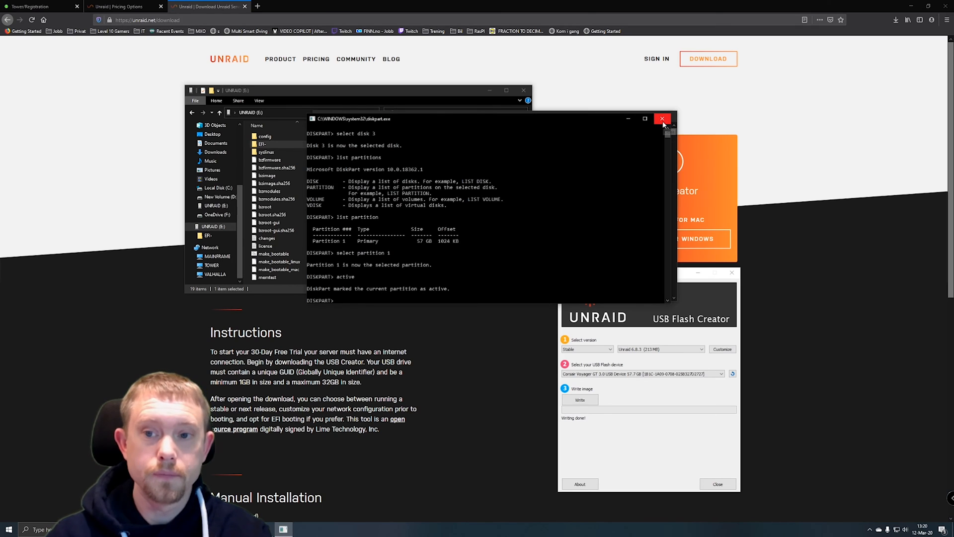
Close the DiskPart window, leaving Firefox on the Unraid download page.
{"action": "left_click", "coordinate": [662, 118]}
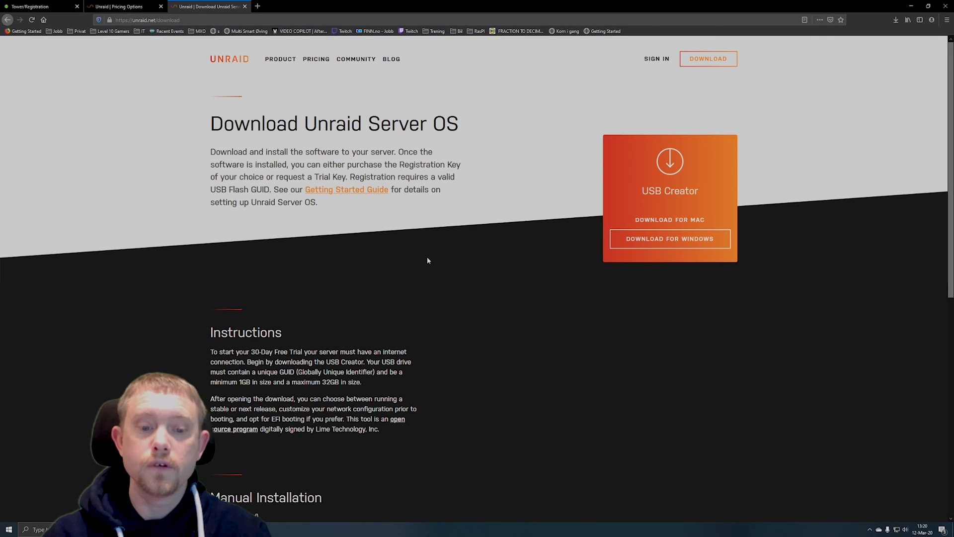
{"action": "mouse_move", "coordinate": [424, 255]}
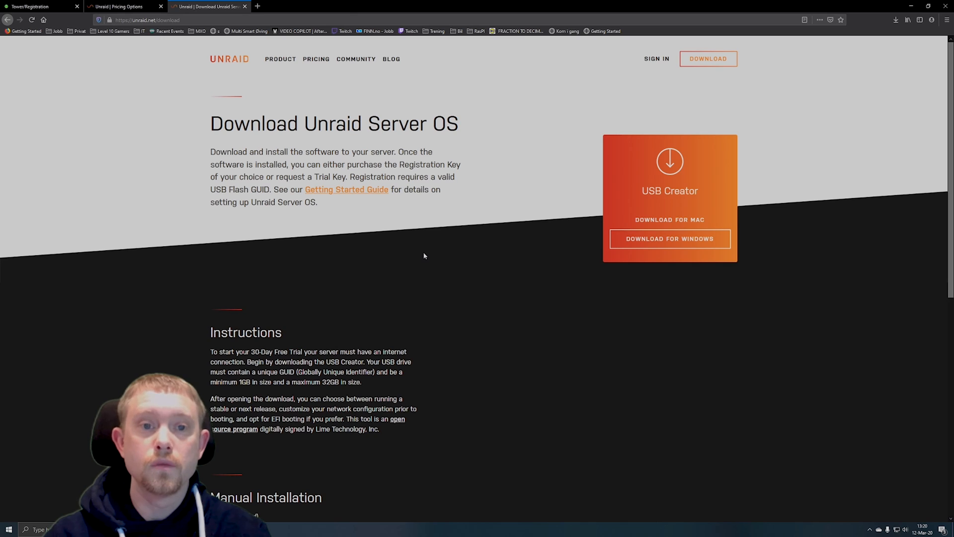
{"action": "mouse_move", "coordinate": [279, 91]}
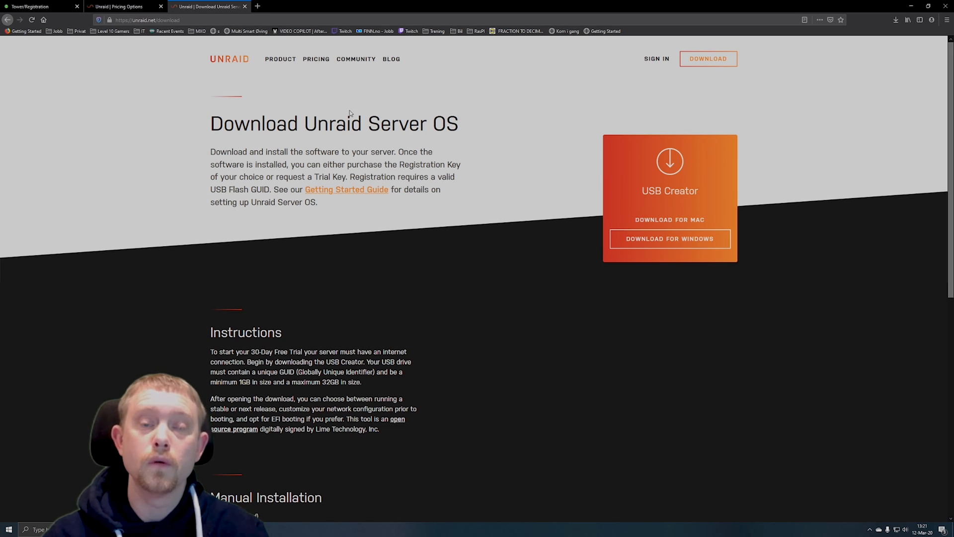
{"action": "mouse_move", "coordinate": [278, 105]}
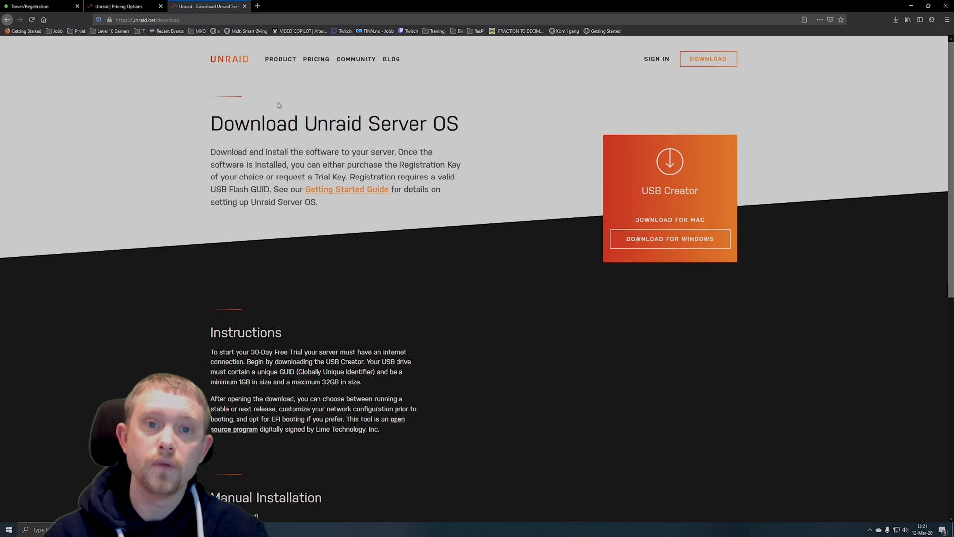